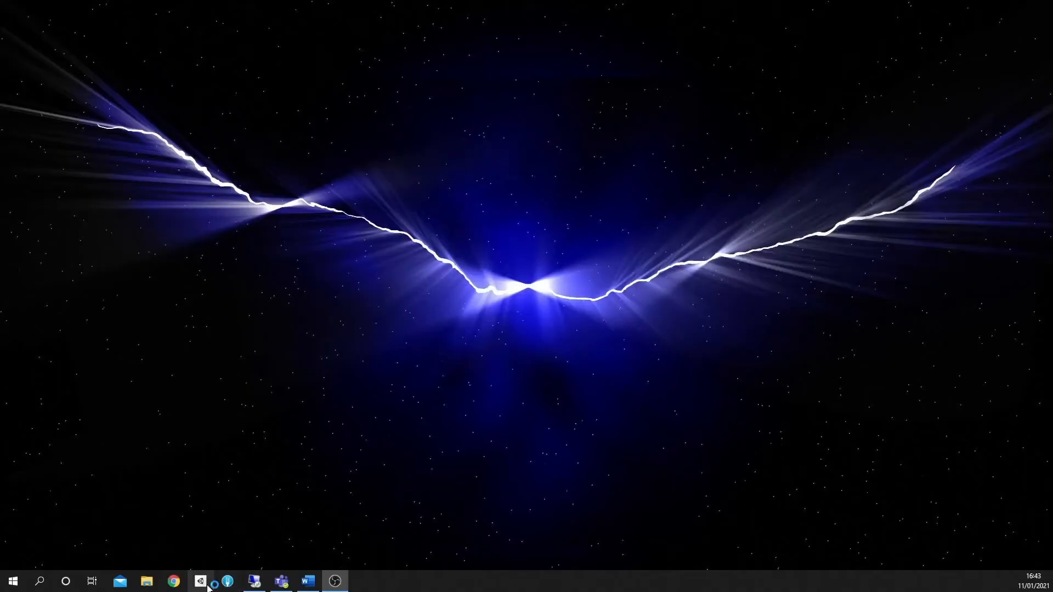
# - Launch Unity Hub, view installed editors, and send Unity 2020.2.1 from the download archive to install
pyautogui.click(199, 581)
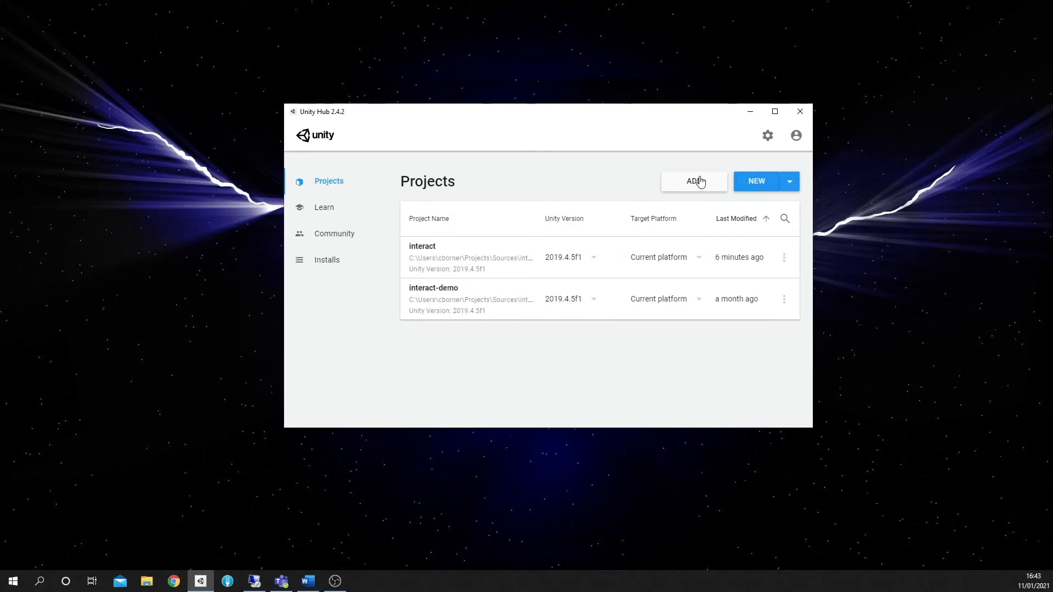
pyautogui.click(327, 260)
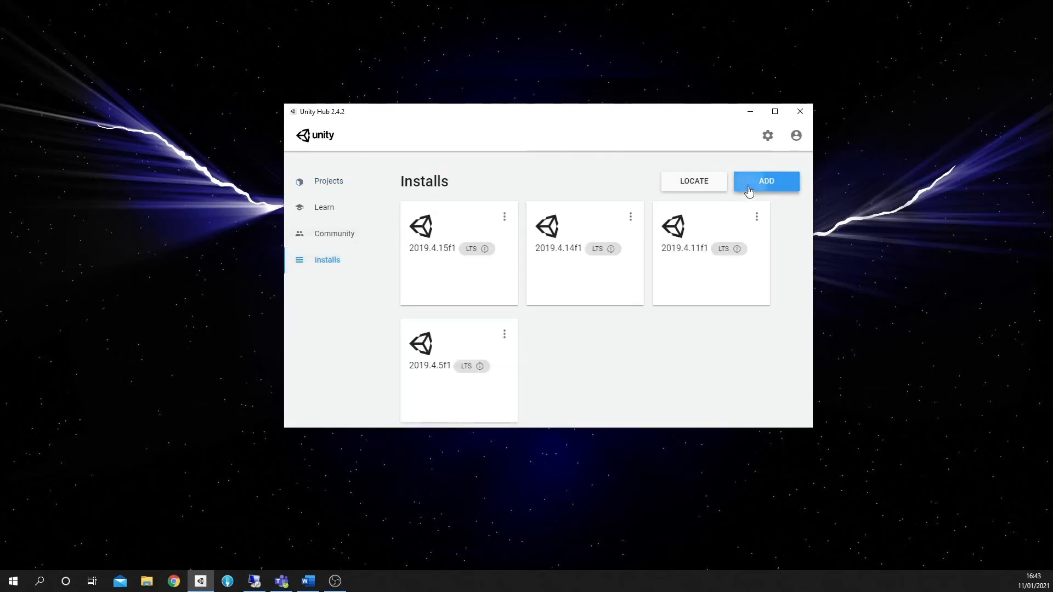
pyautogui.click(765, 181)
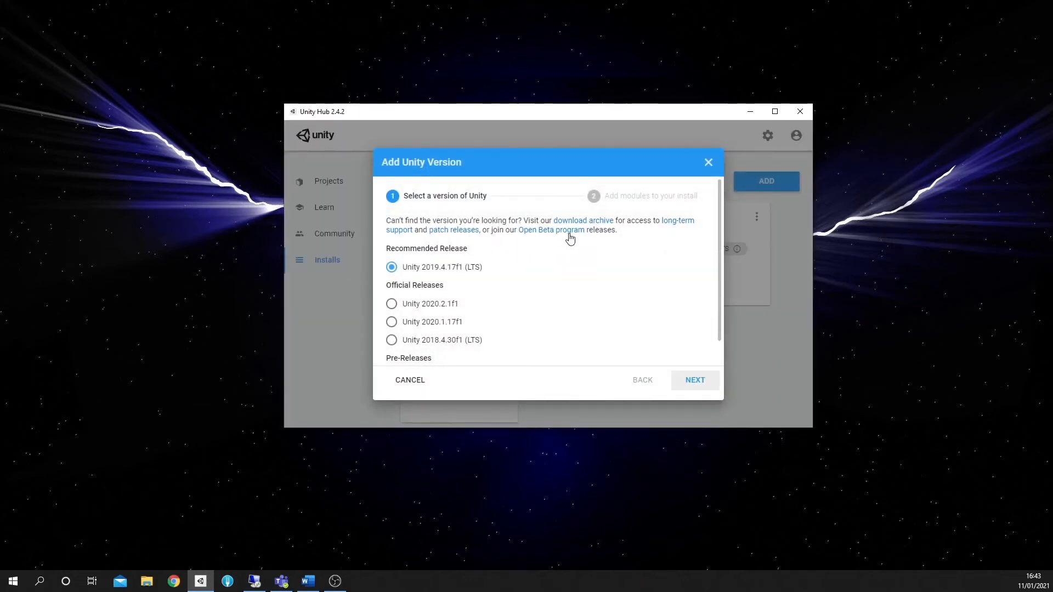
pyautogui.click(582, 221)
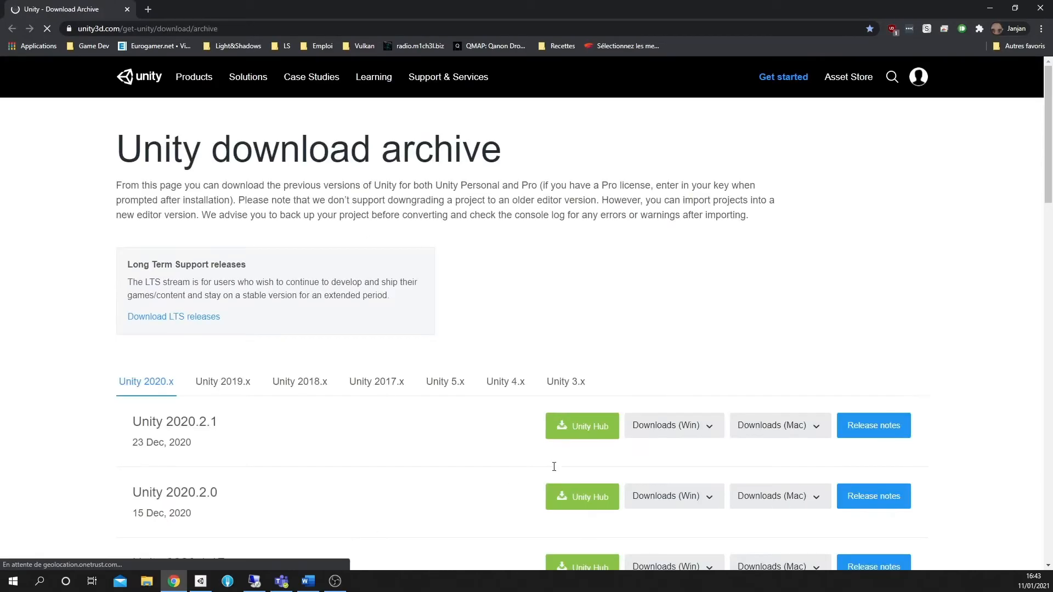
pyautogui.click(580, 425)
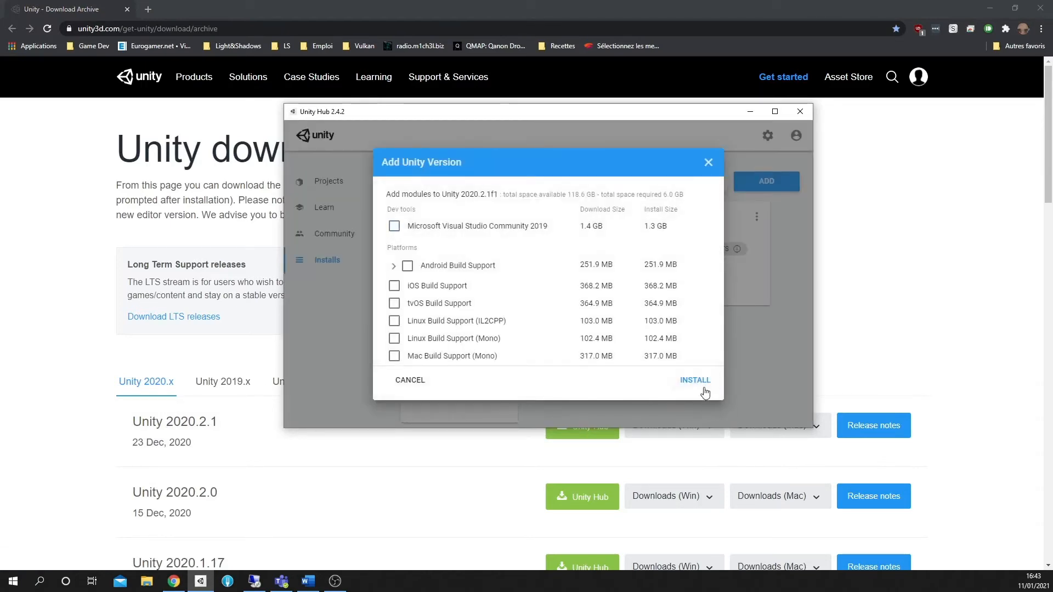
pyautogui.click(409, 380)
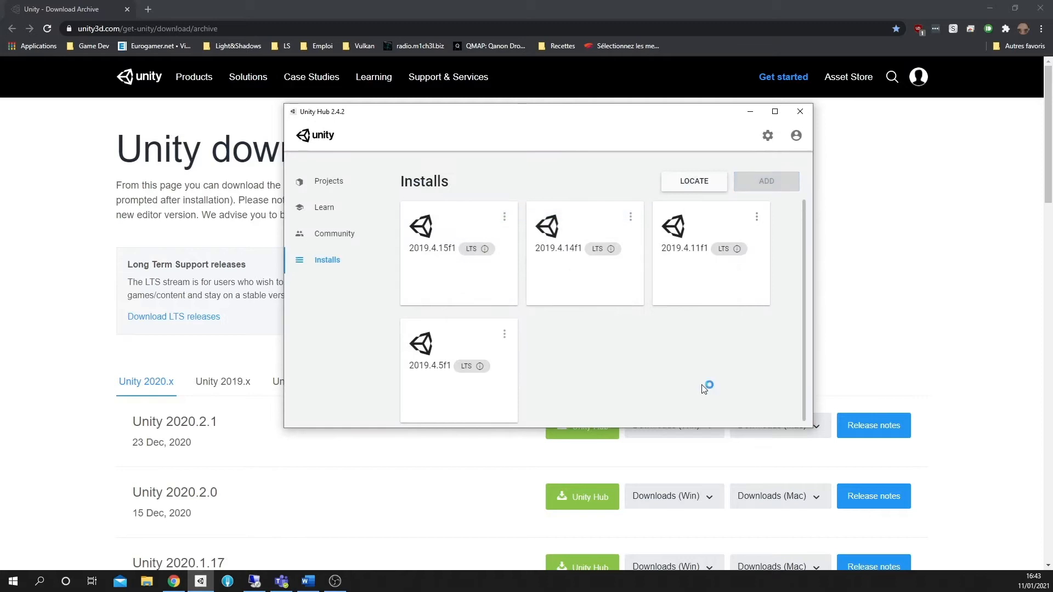
pyautogui.click(766, 181)
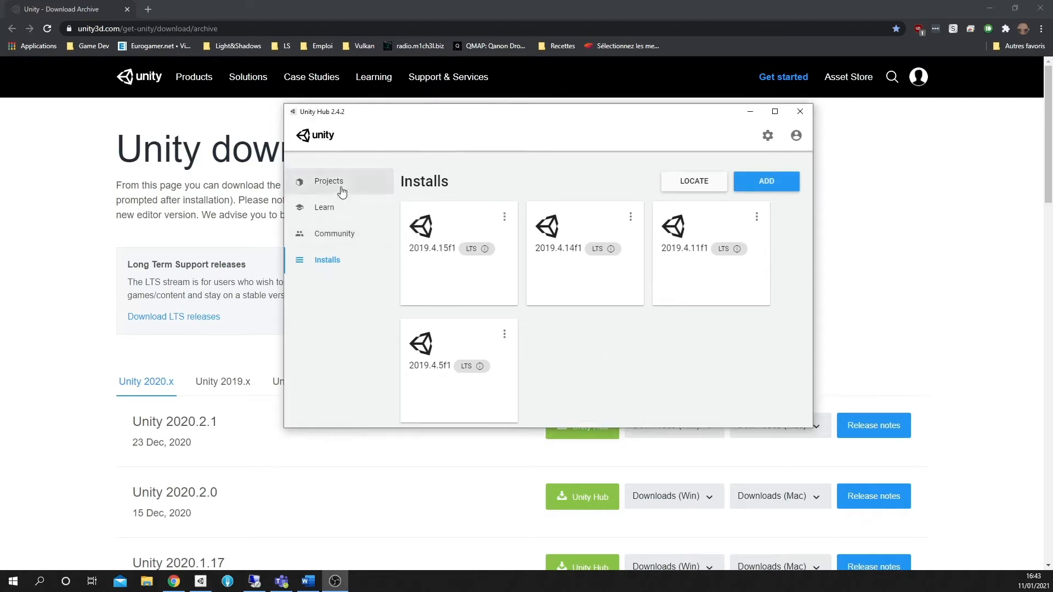
# - Create a new 3D project named MyInteract from the Projects list
pyautogui.click(329, 181)
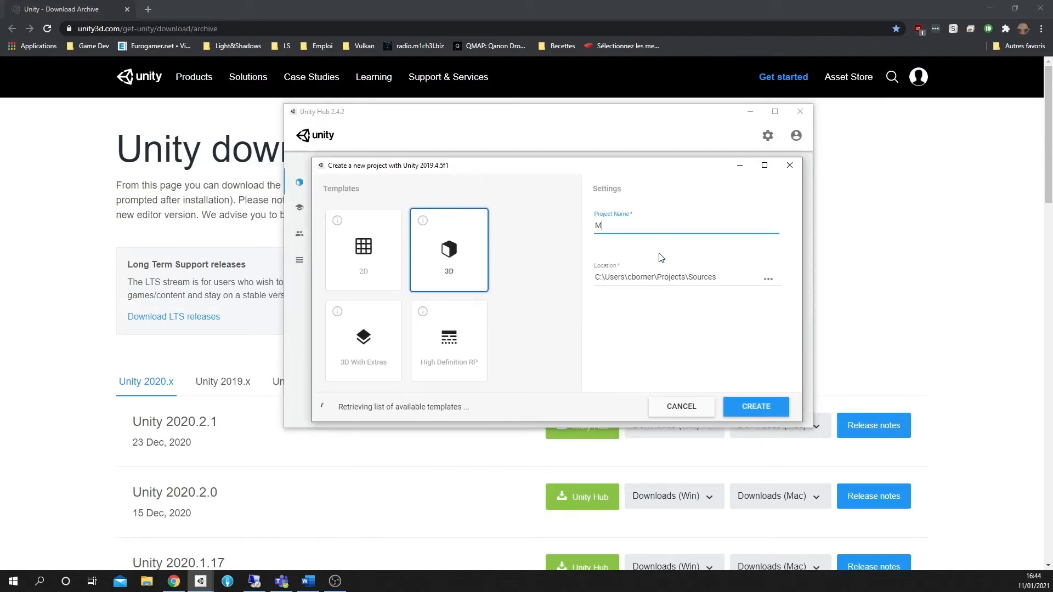
pyautogui.write('yInteract')
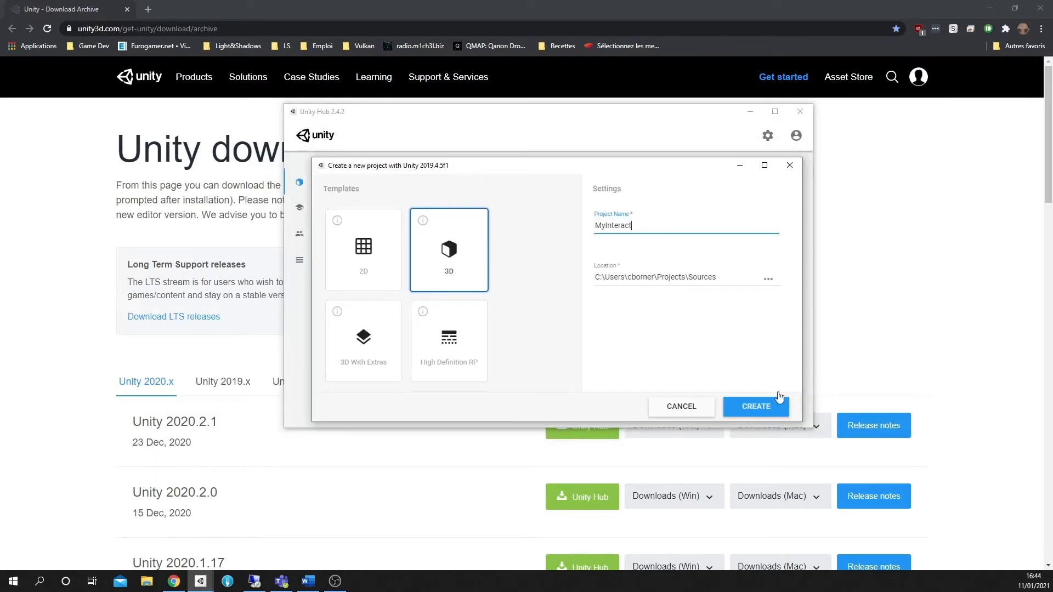
pyautogui.doubleClick(703, 277)
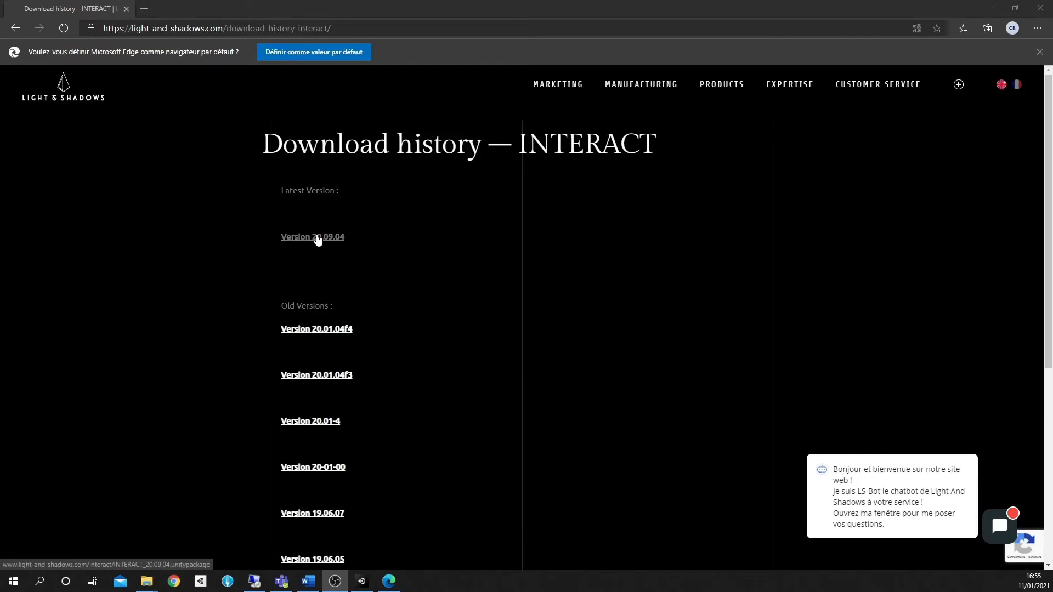
# - Download the INTERACT 20.09.04 unitypackage from the Latest Version link
pyautogui.click(312, 236)
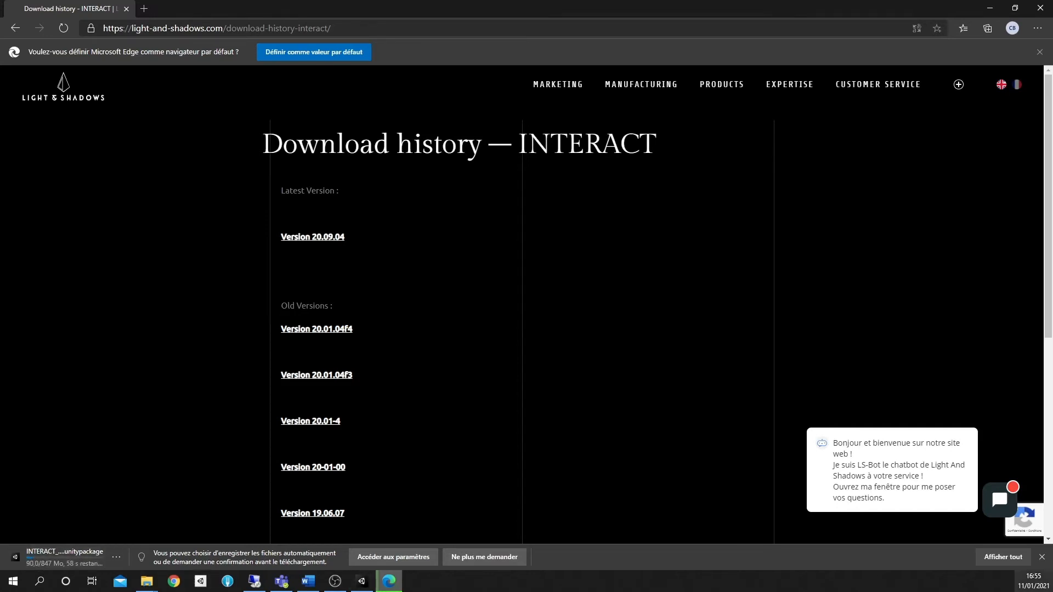
pyautogui.click(593, 583)
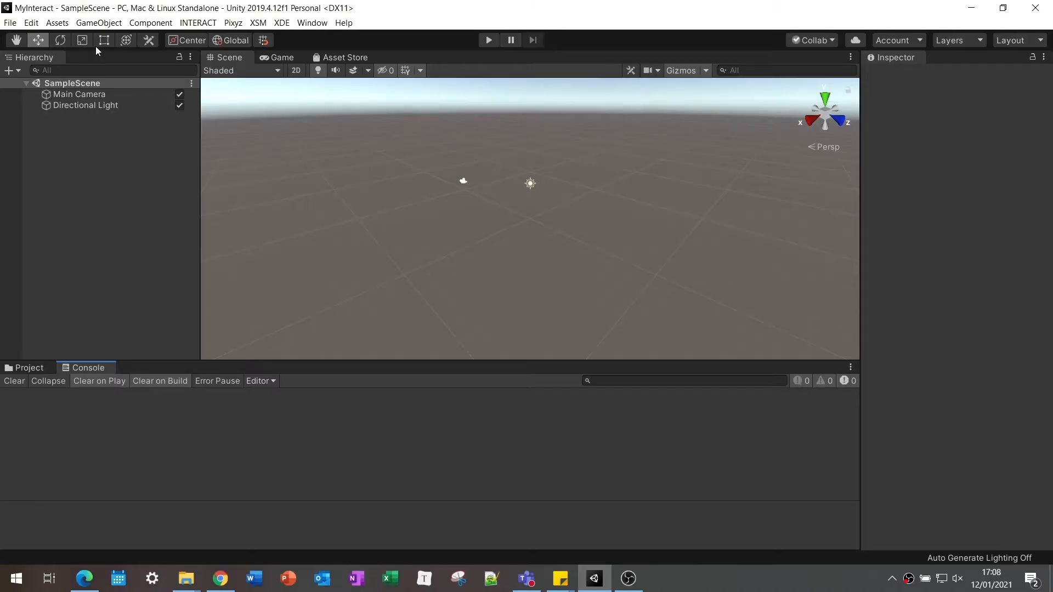
# - Choose INTERACT_20.09.04.unitypackage from Téléchargements as a custom package to import
pyautogui.click(57, 22)
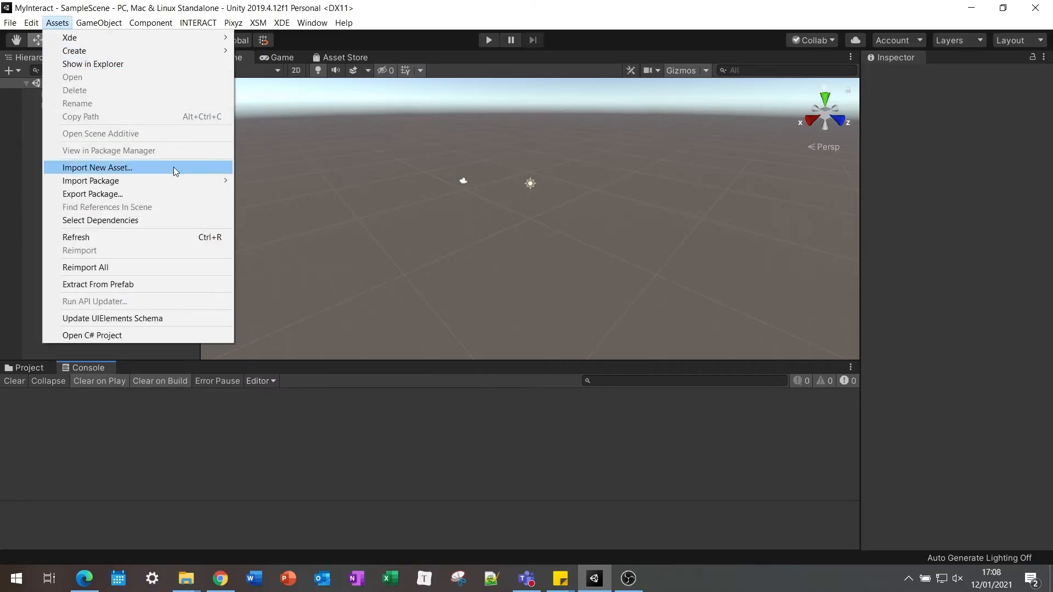
pyautogui.moveTo(90, 181)
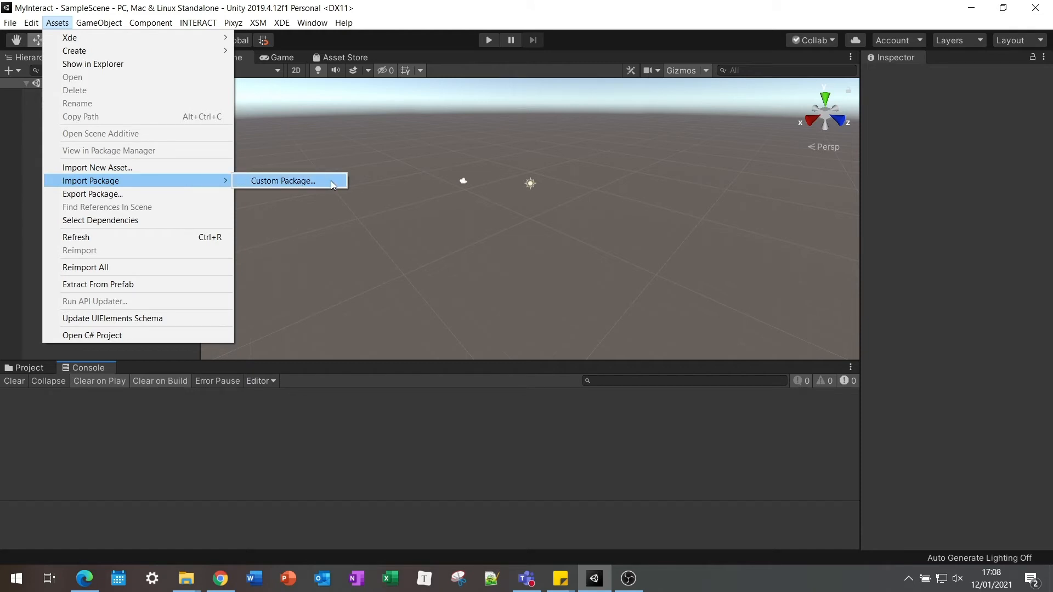
pyautogui.click(282, 180)
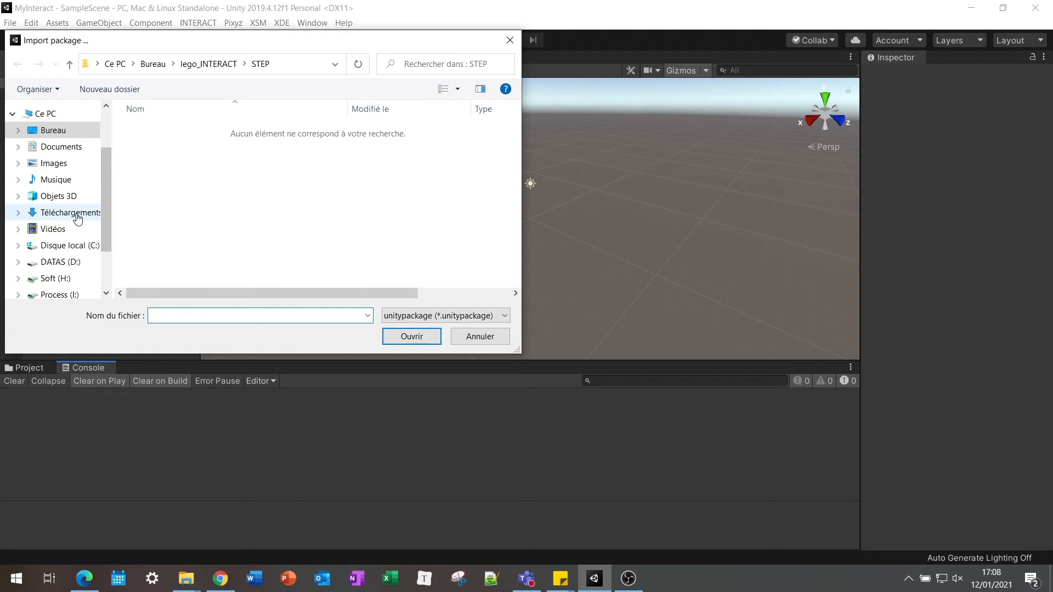
pyautogui.click(69, 212)
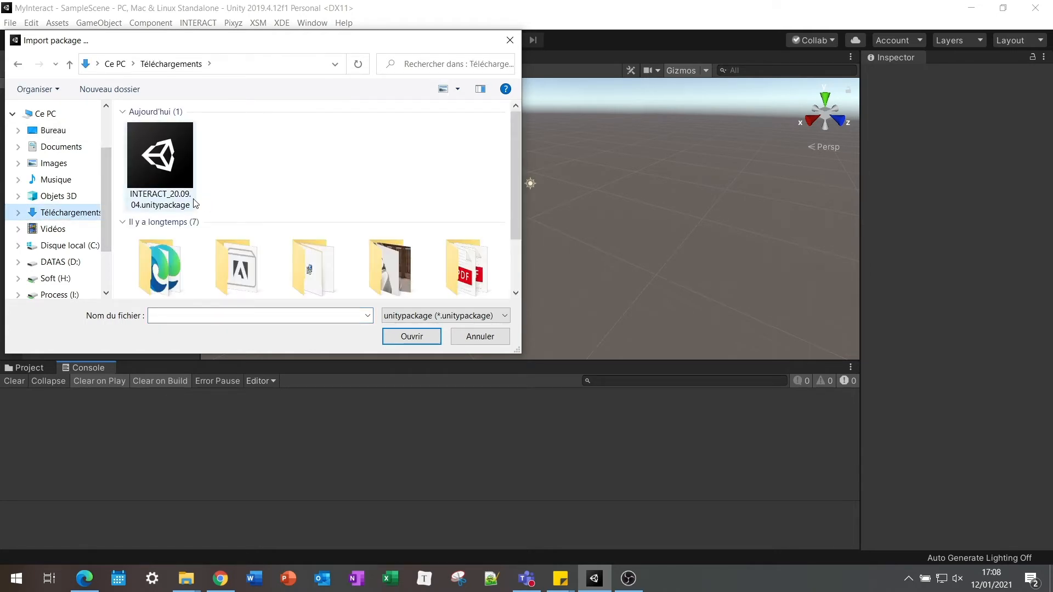
pyautogui.click(159, 156)
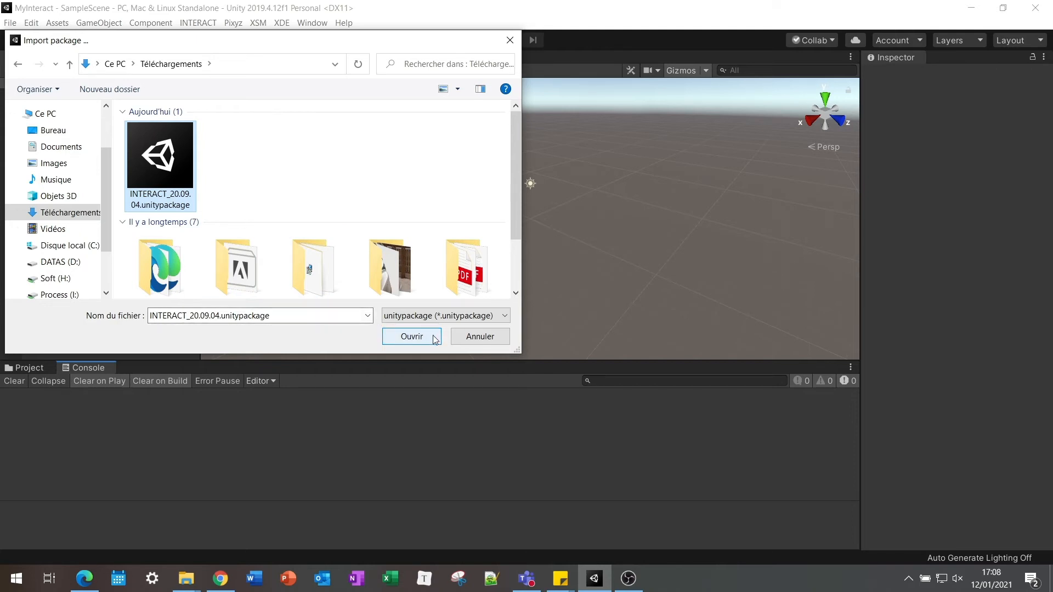
pyautogui.click(411, 336)
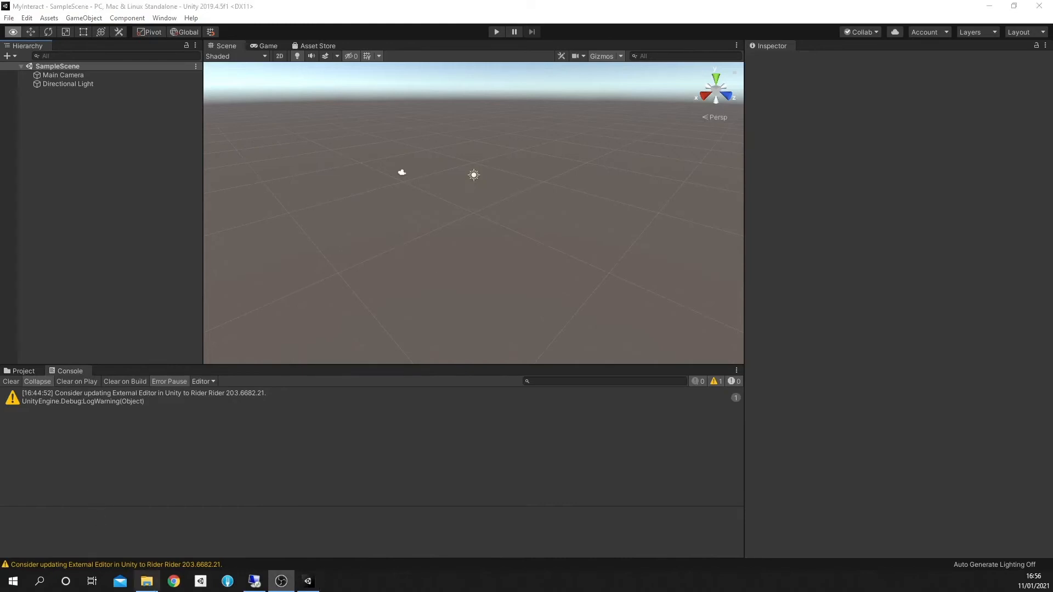
# - Import Interact_20.09.04.unitypackage from Downloads and accept all recommended SteamVR settings
pyautogui.click(146, 581)
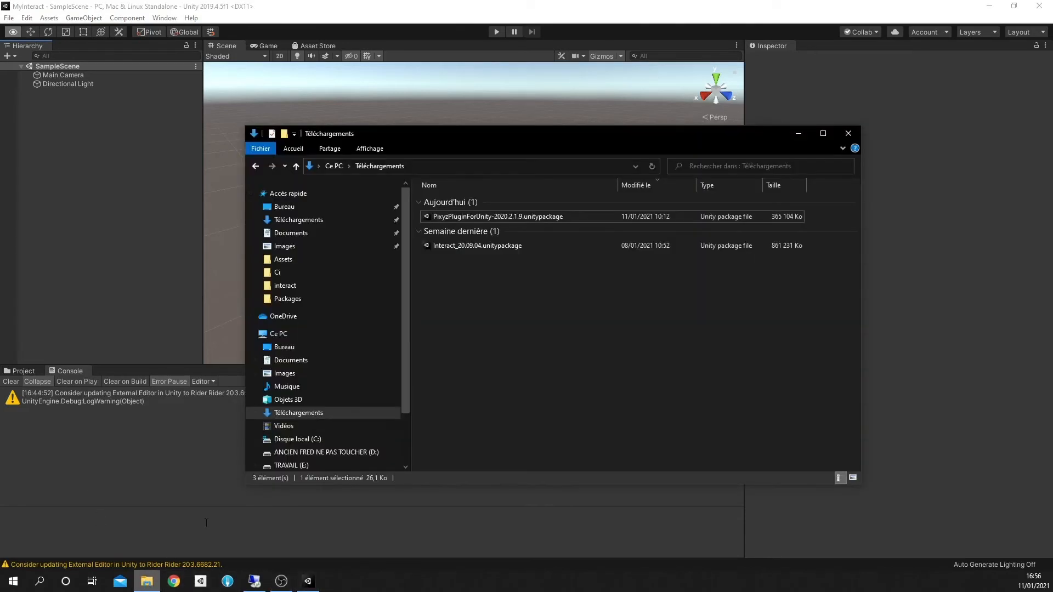
pyautogui.doubleClick(498, 216)
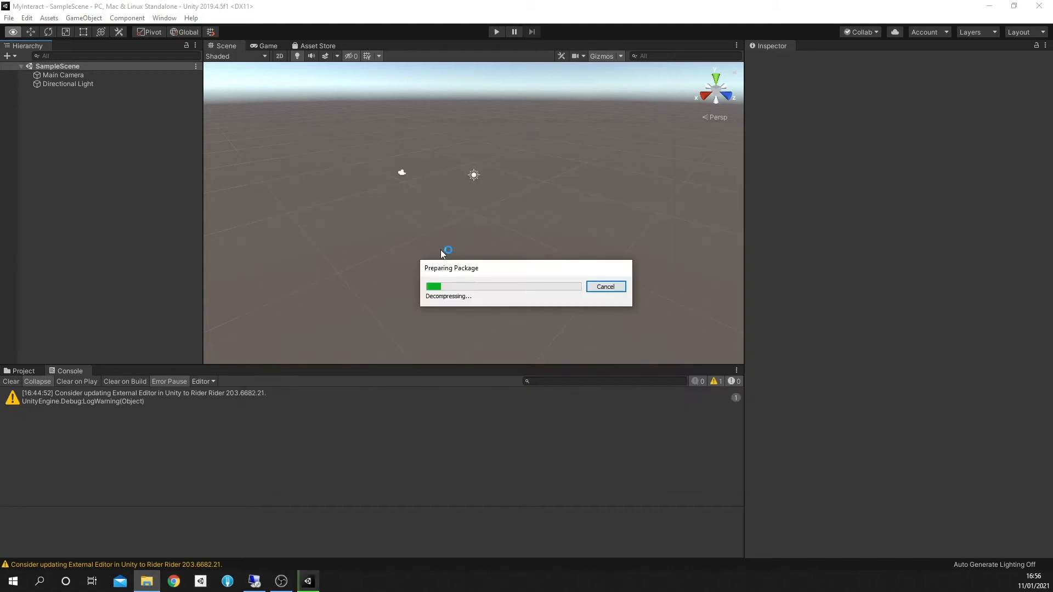
pyautogui.moveTo(677, 240)
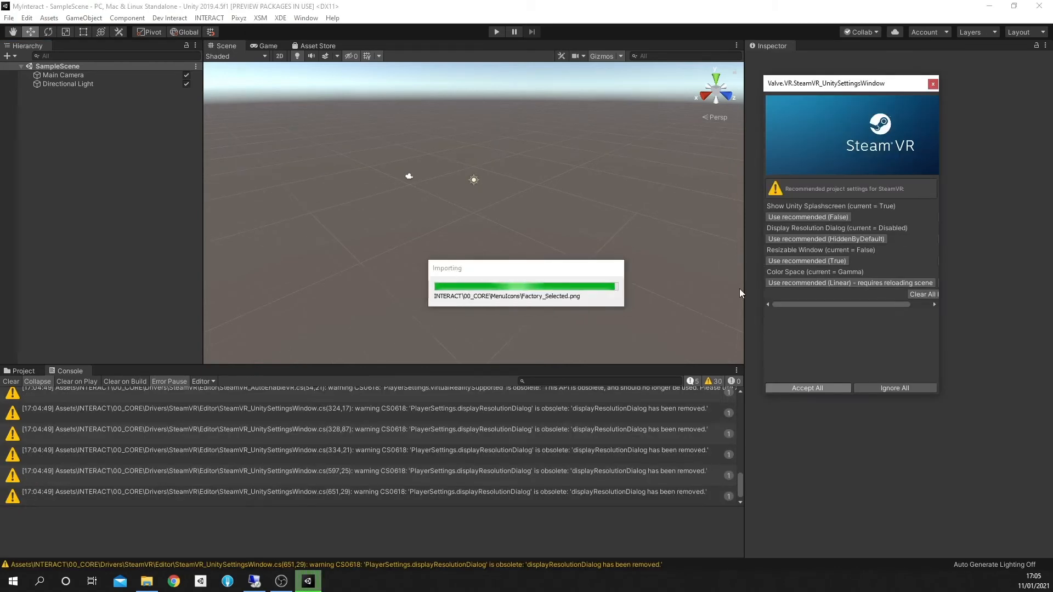
pyautogui.click(807, 388)
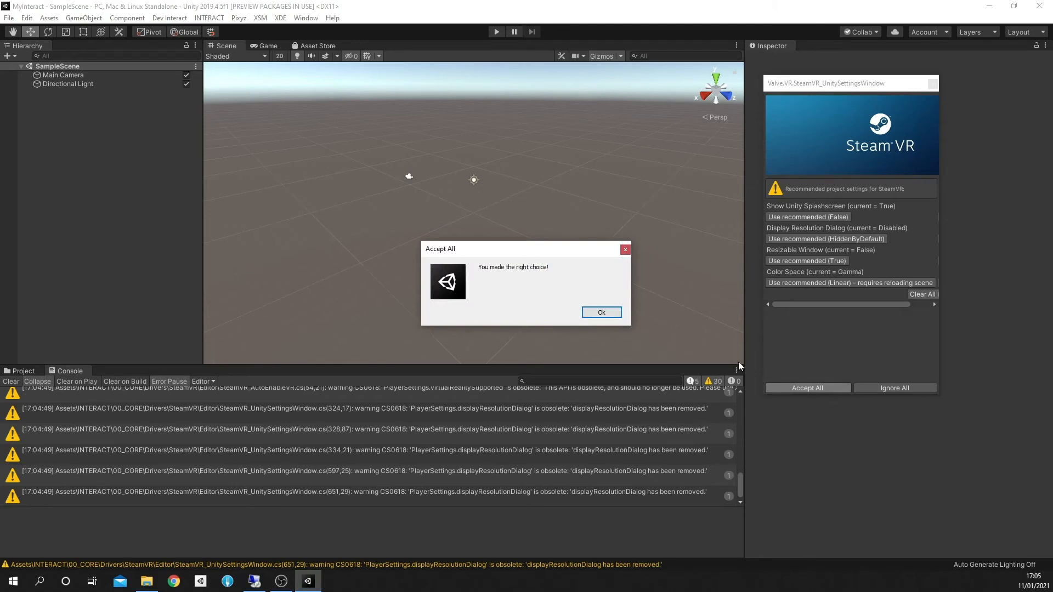
pyautogui.click(601, 312)
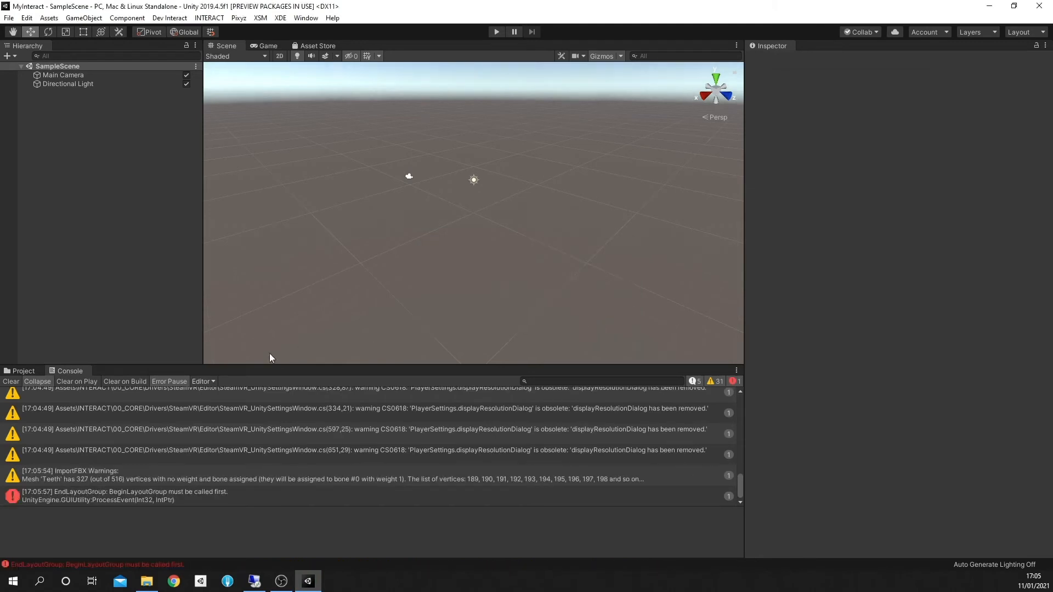
pyautogui.click(9, 382)
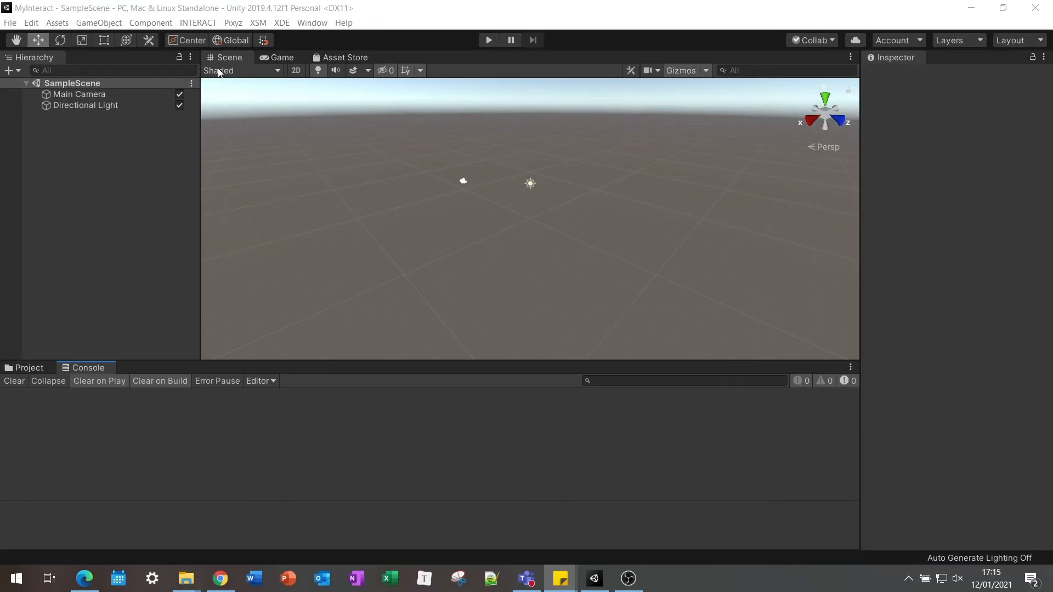
pyautogui.click(197, 22)
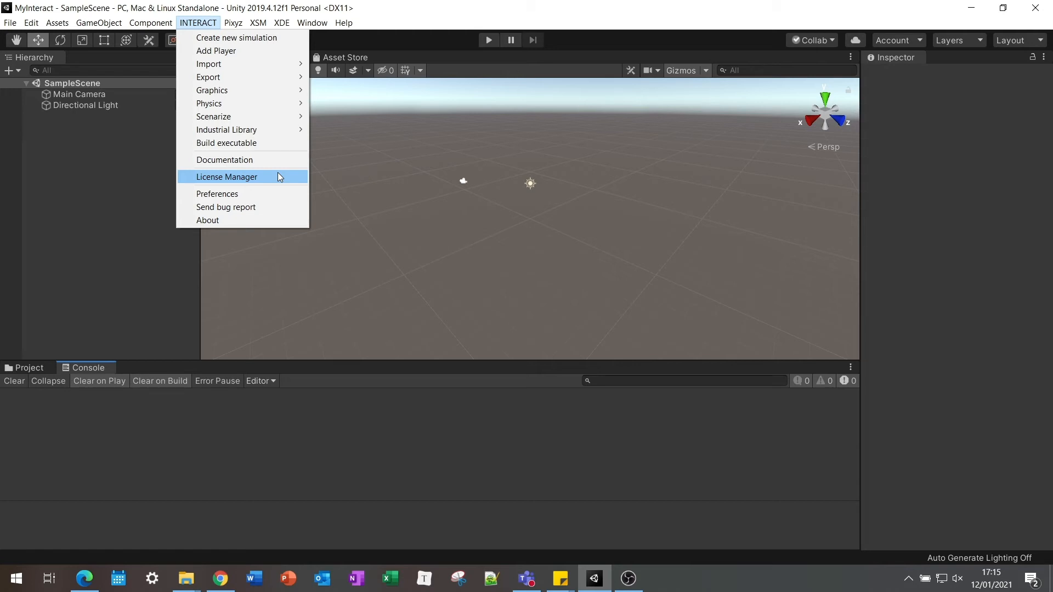
pyautogui.moveTo(287, 181)
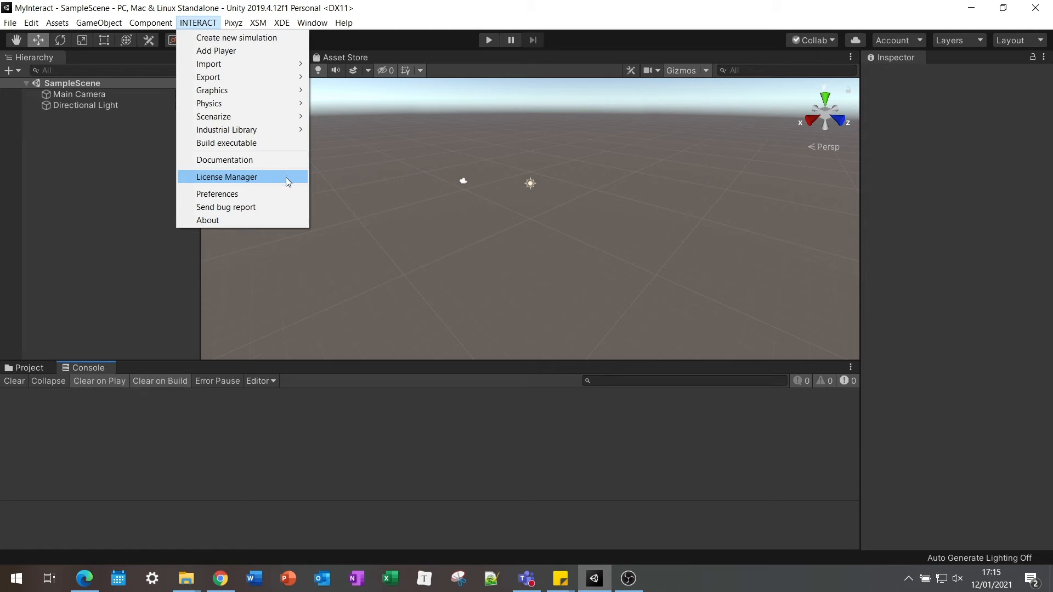
pyautogui.click(227, 176)
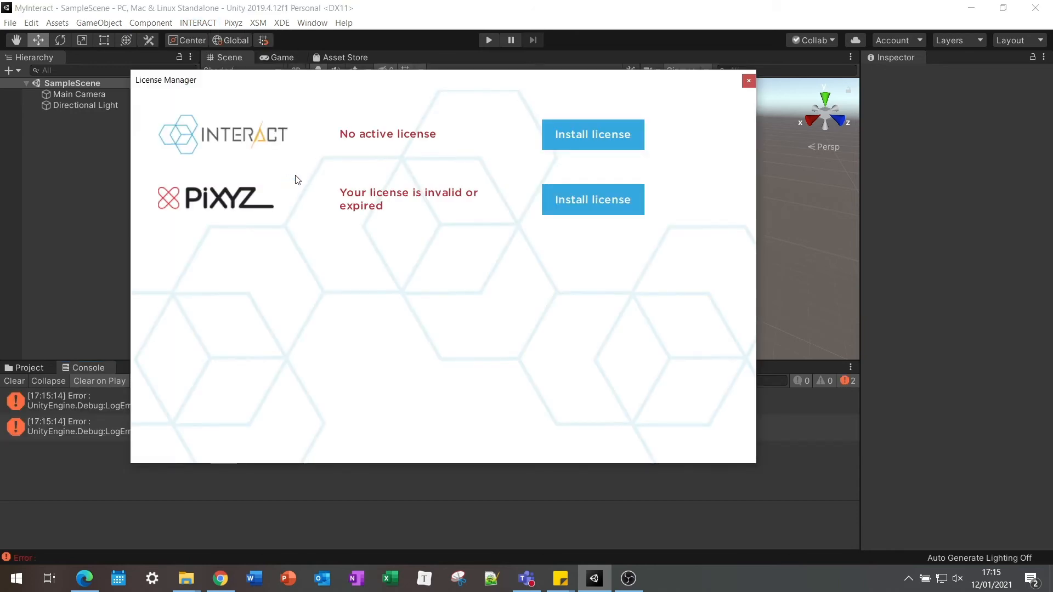
pyautogui.moveTo(699, 146)
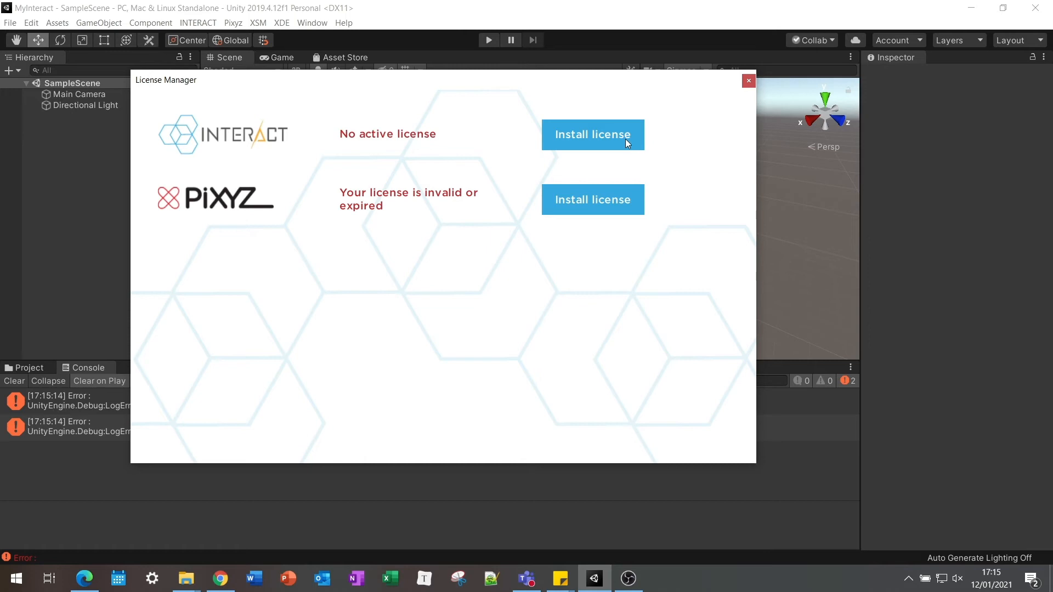
pyautogui.click(591, 135)
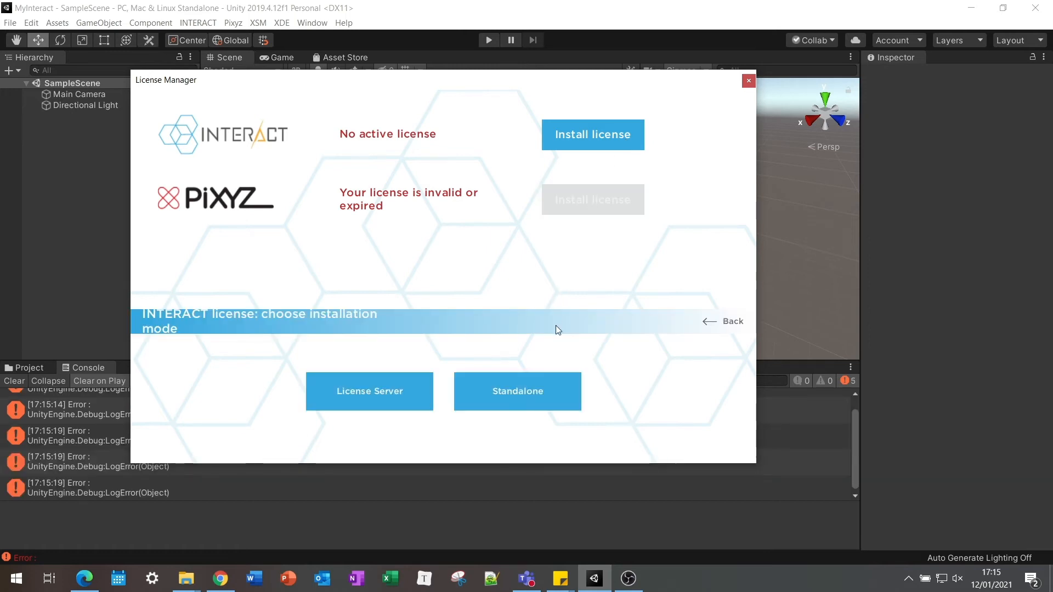
pyautogui.moveTo(557, 389)
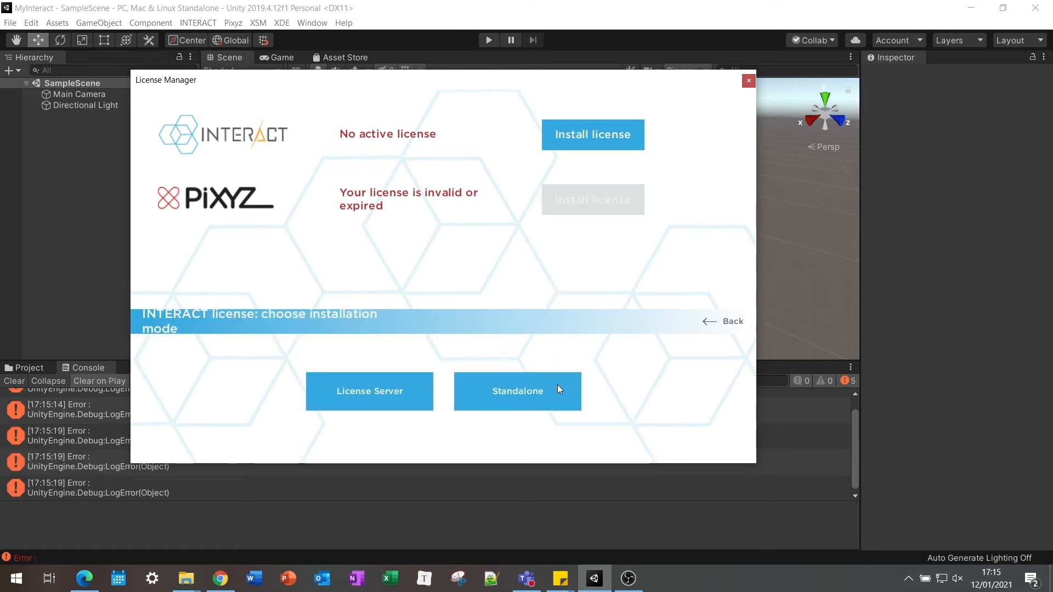
pyautogui.click(518, 391)
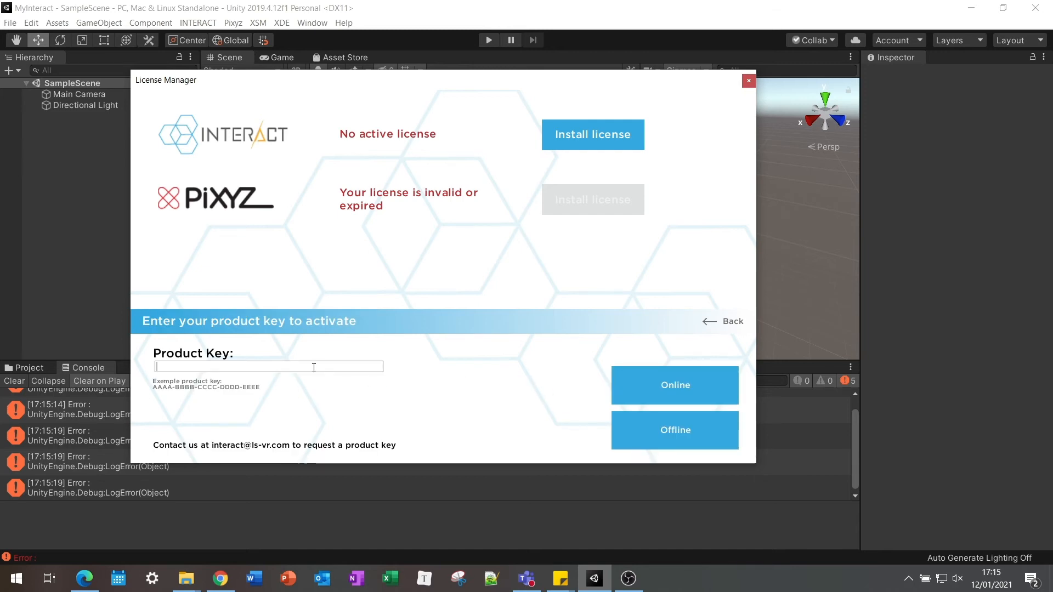
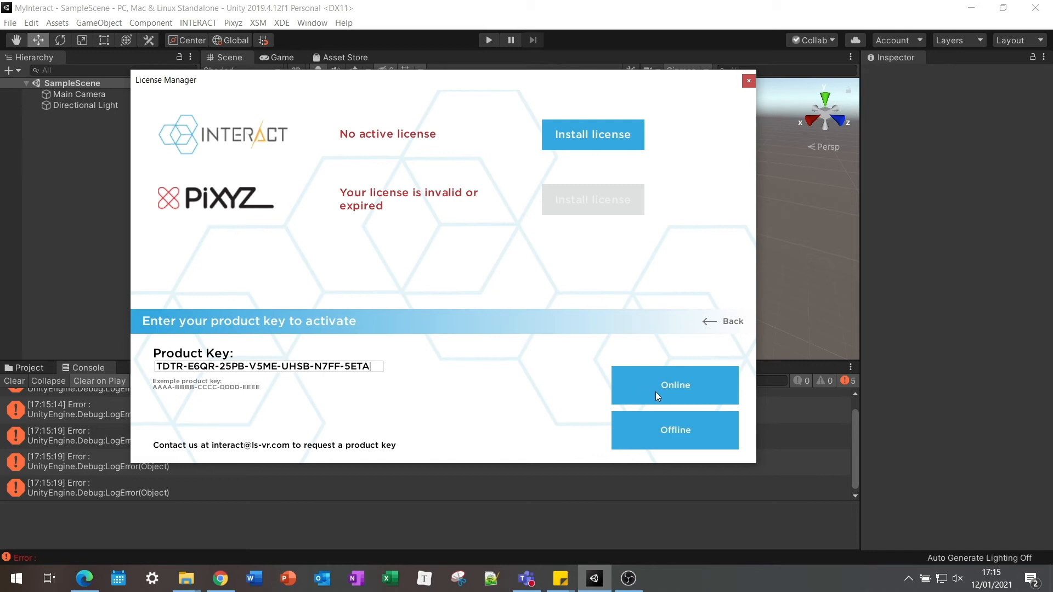
pyautogui.moveTo(705, 394)
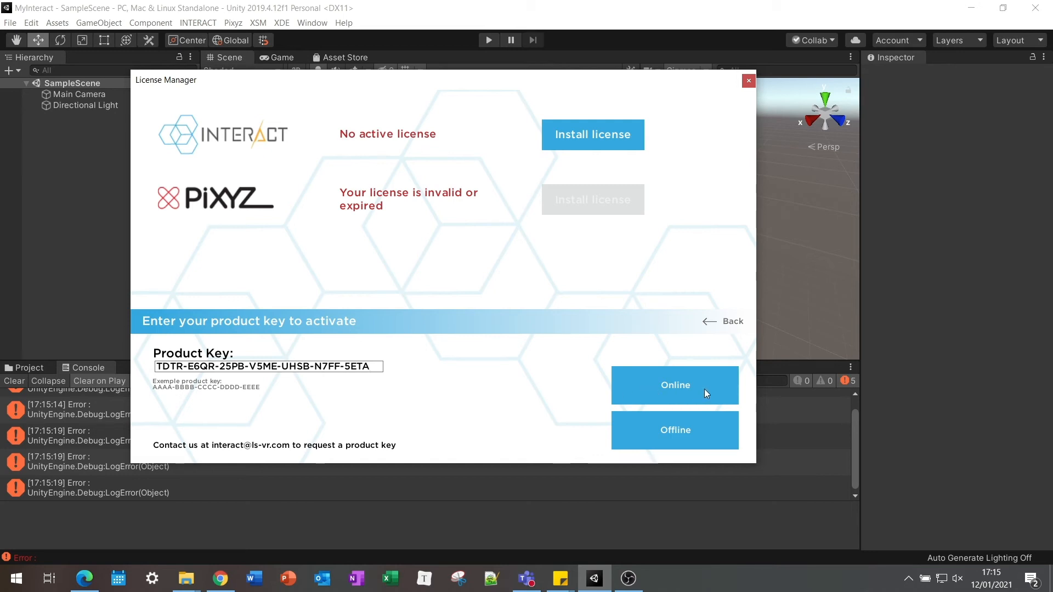
pyautogui.click(674, 385)
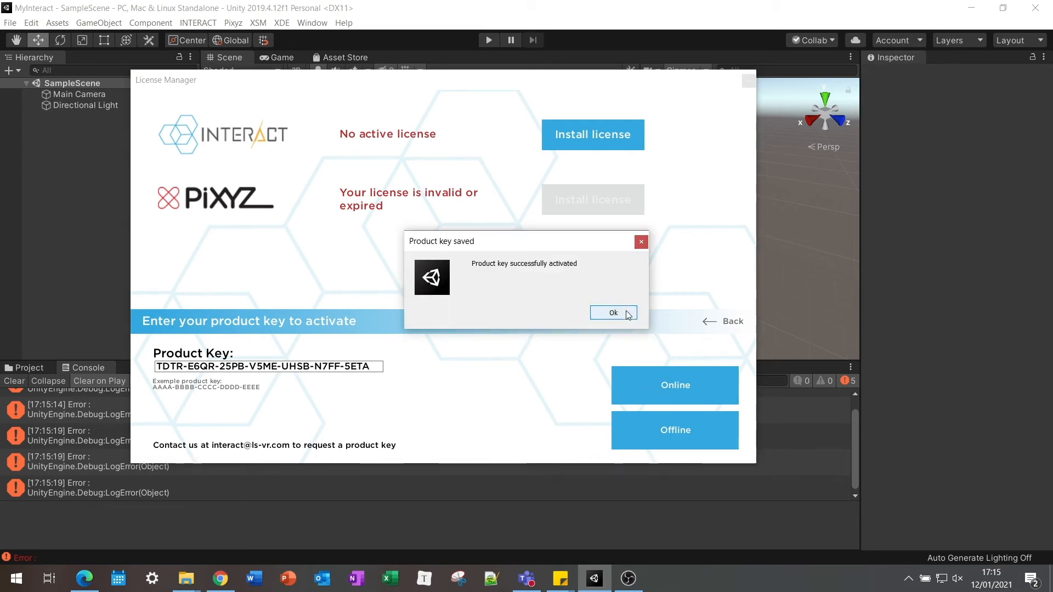
pyautogui.click(612, 314)
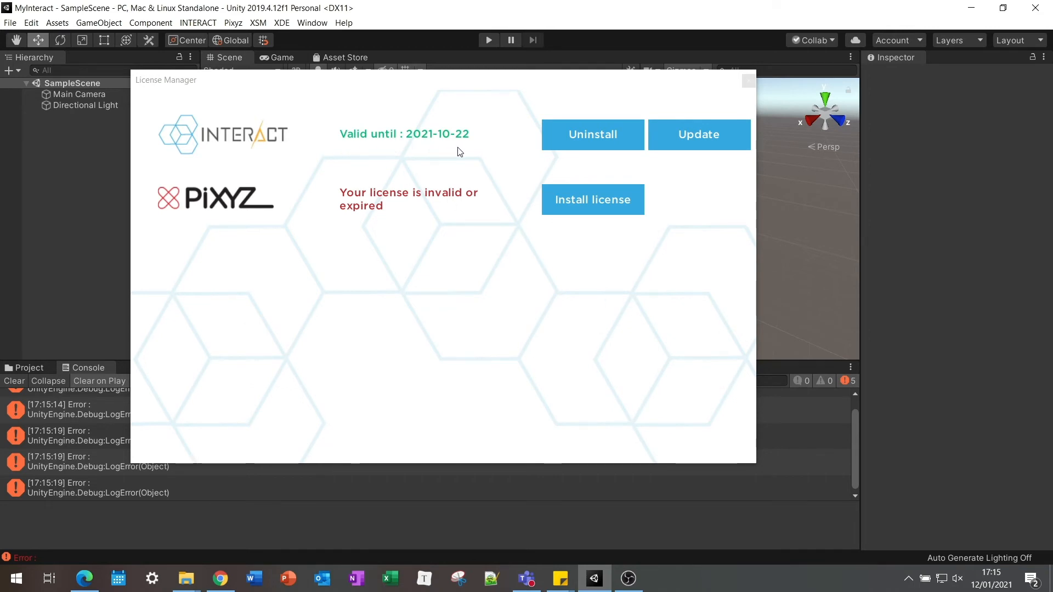
pyautogui.click(747, 81)
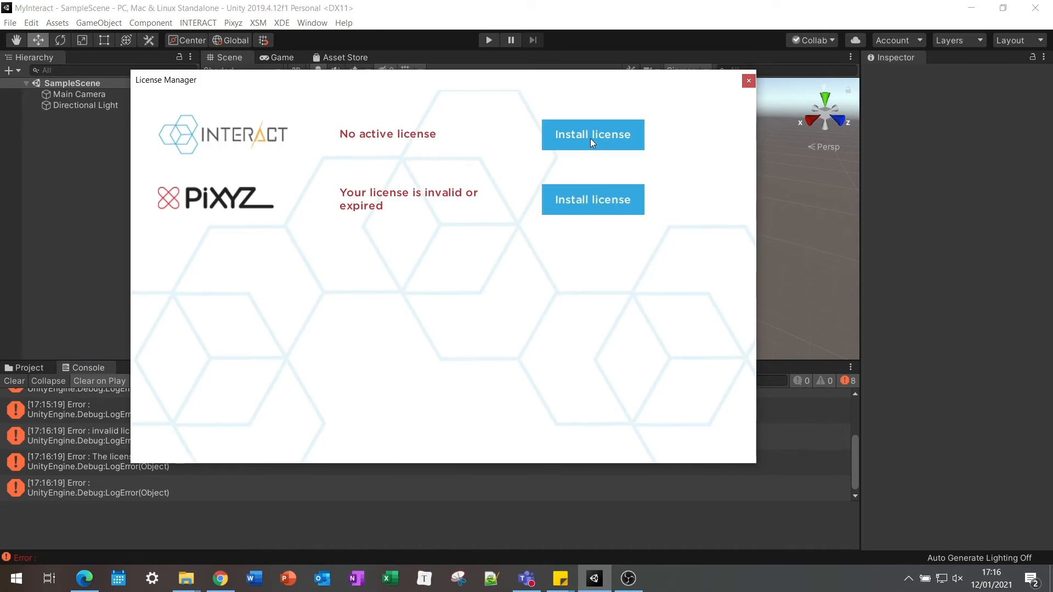
pyautogui.click(593, 134)
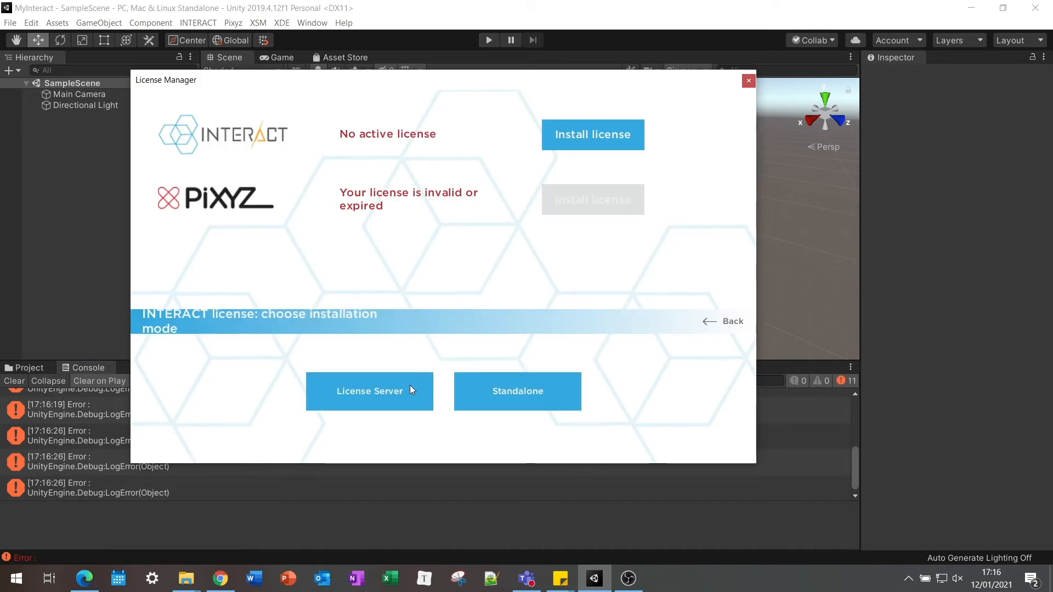
pyautogui.click(518, 391)
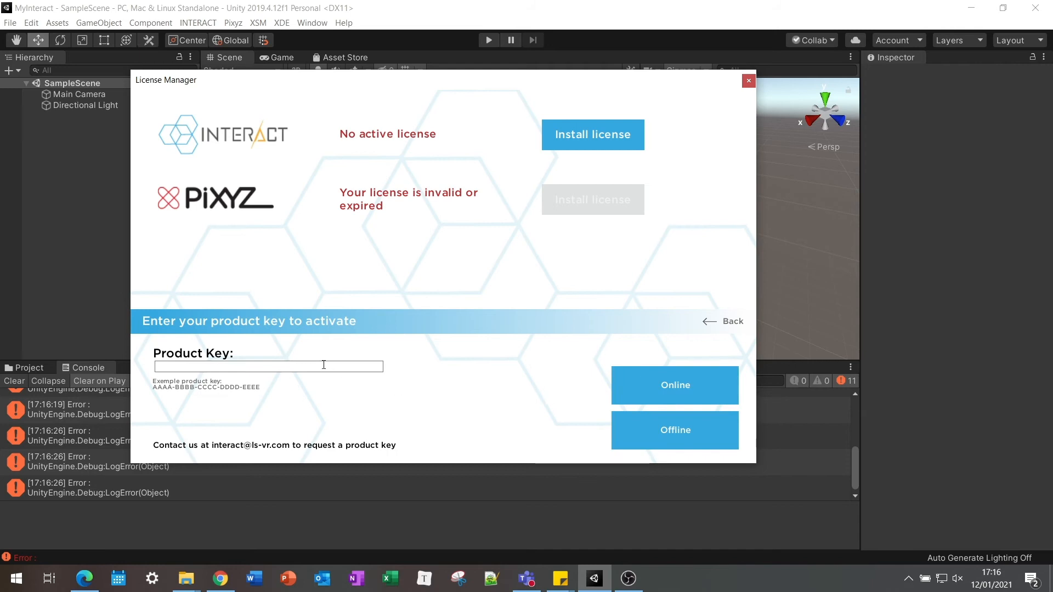
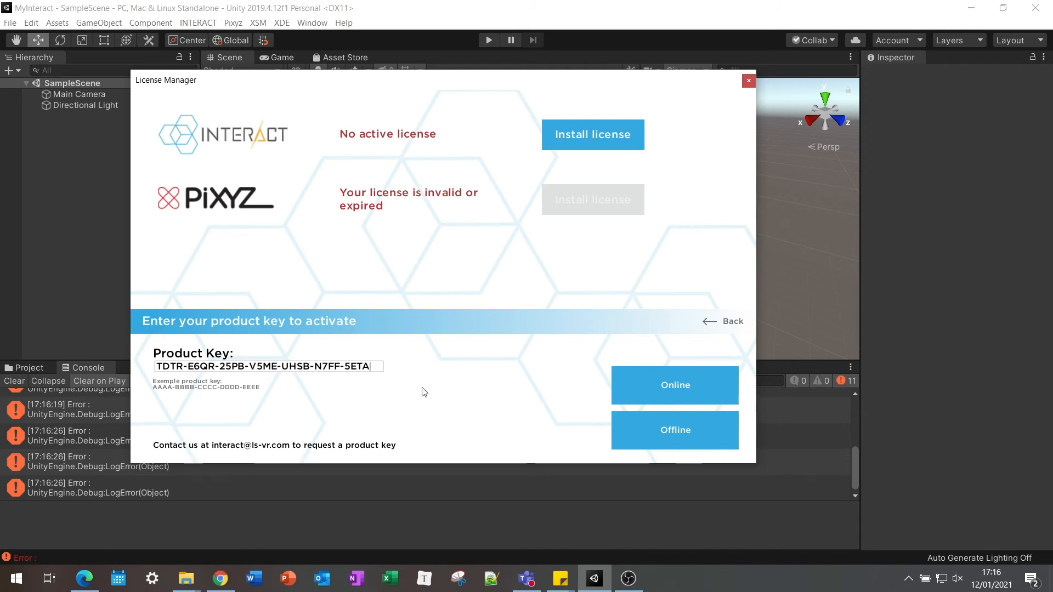
pyautogui.click(674, 430)
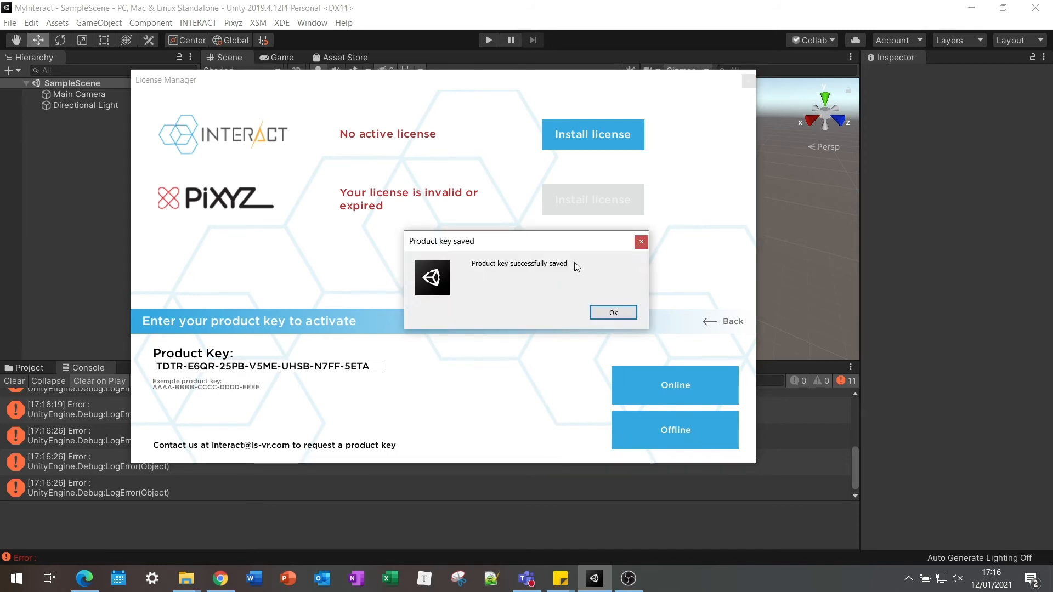
pyautogui.click(612, 312)
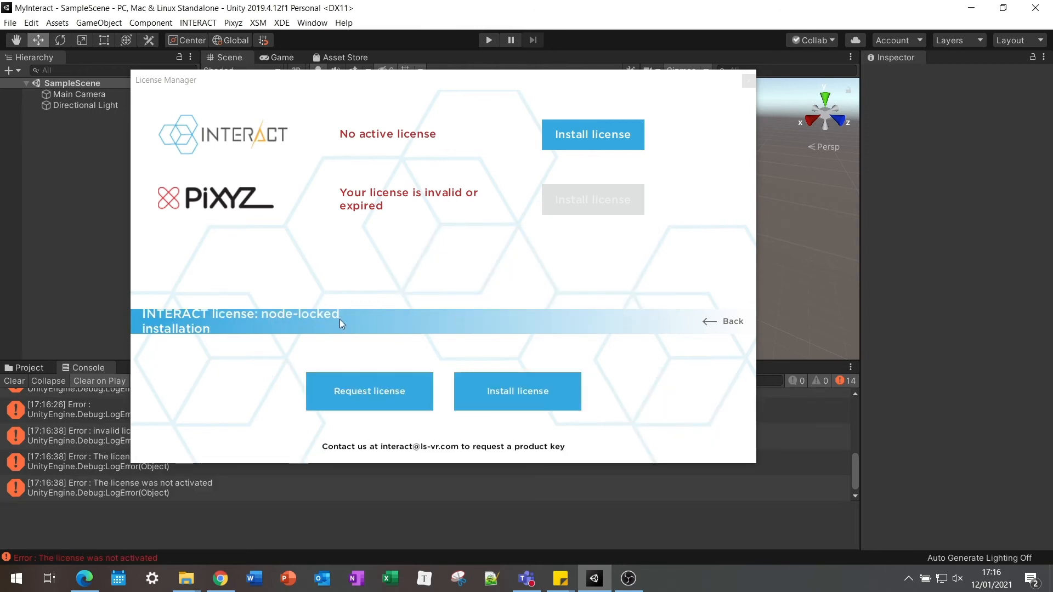
# - Cancel the activation-request save and license-file open dialogs, then return to the product key page
pyautogui.click(369, 391)
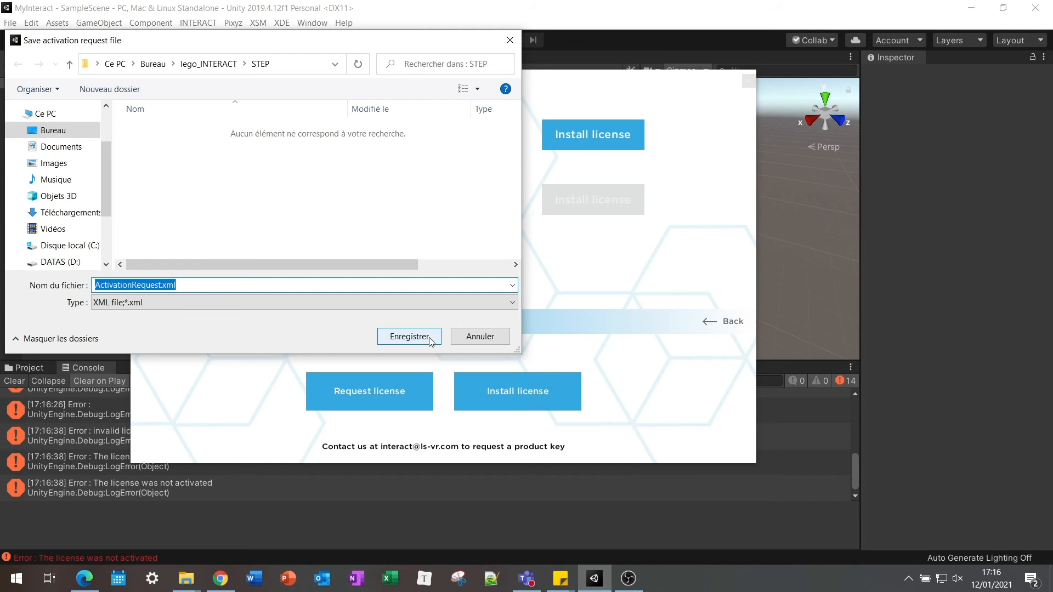
pyautogui.moveTo(449, 336)
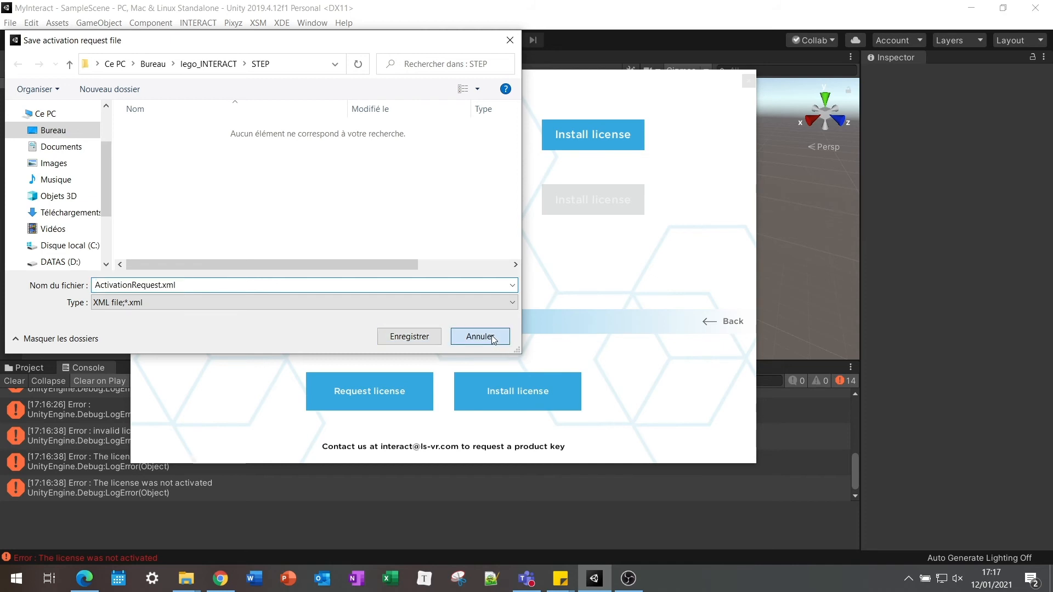
pyautogui.click(479, 336)
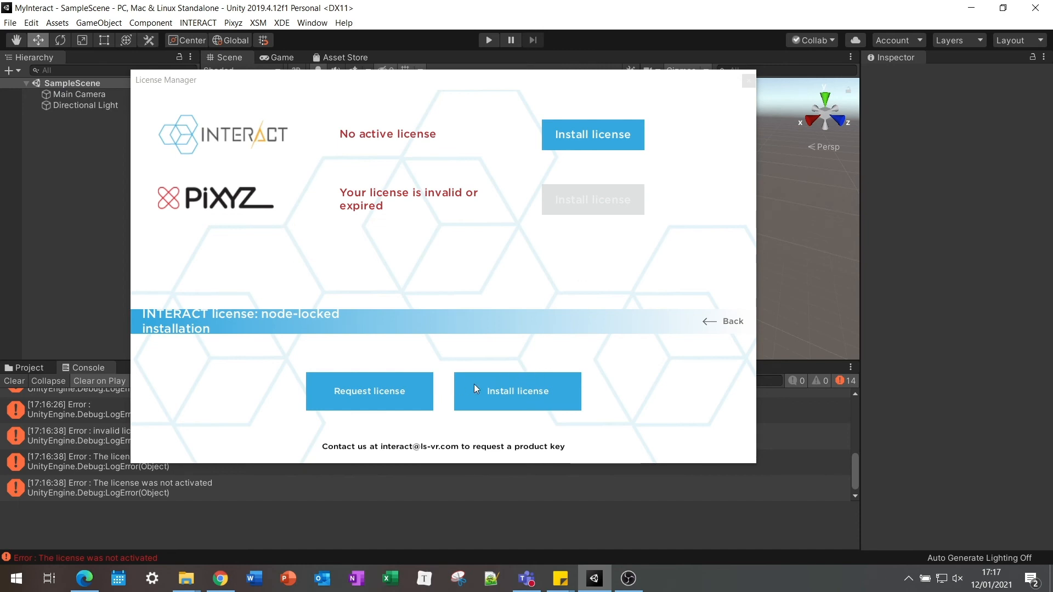
pyautogui.click(517, 391)
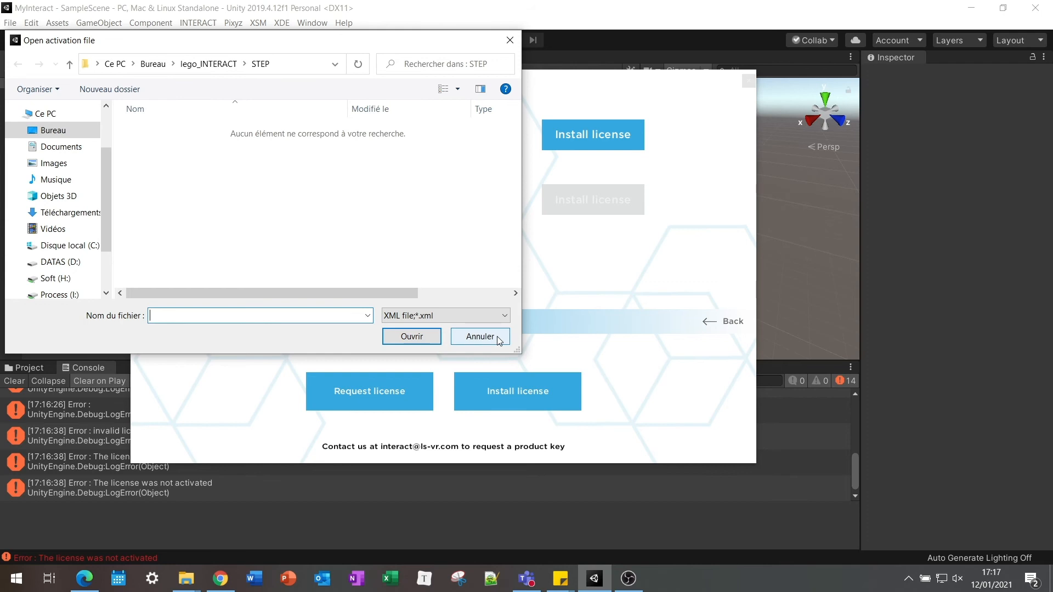
pyautogui.click(480, 336)
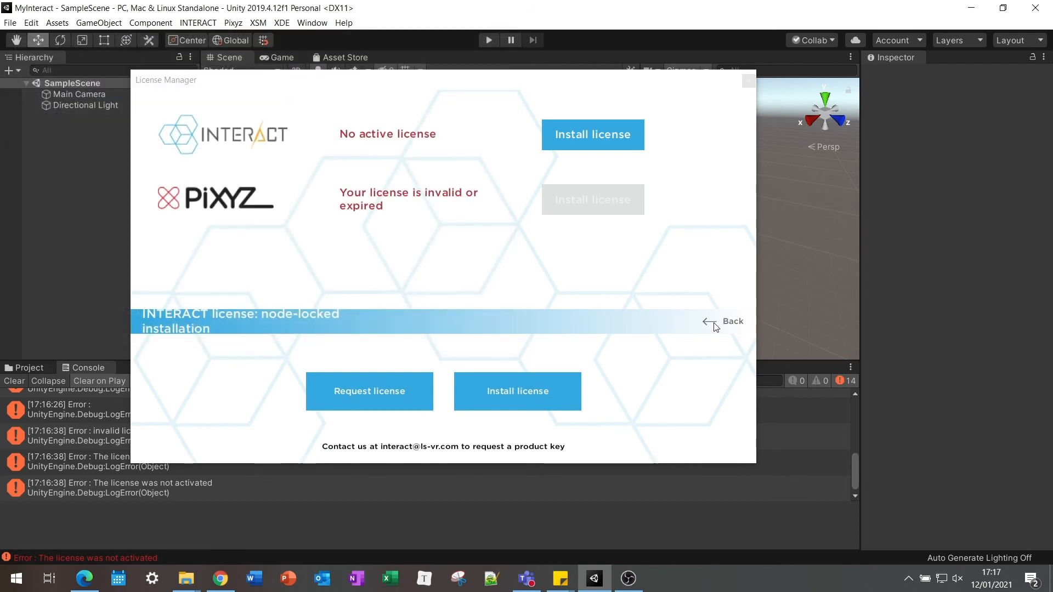
pyautogui.click(517, 391)
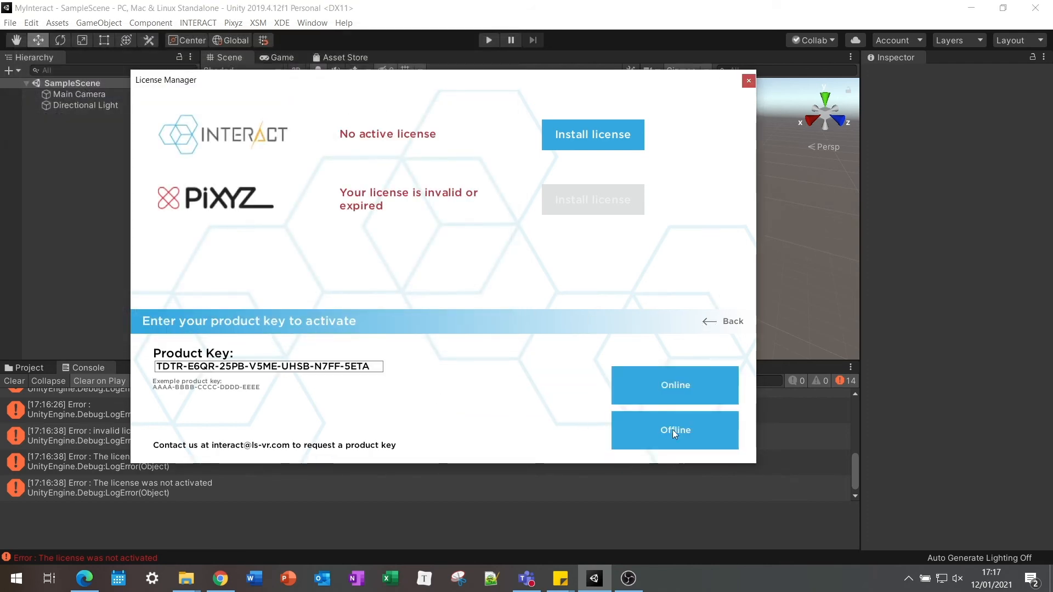
pyautogui.moveTo(707, 435)
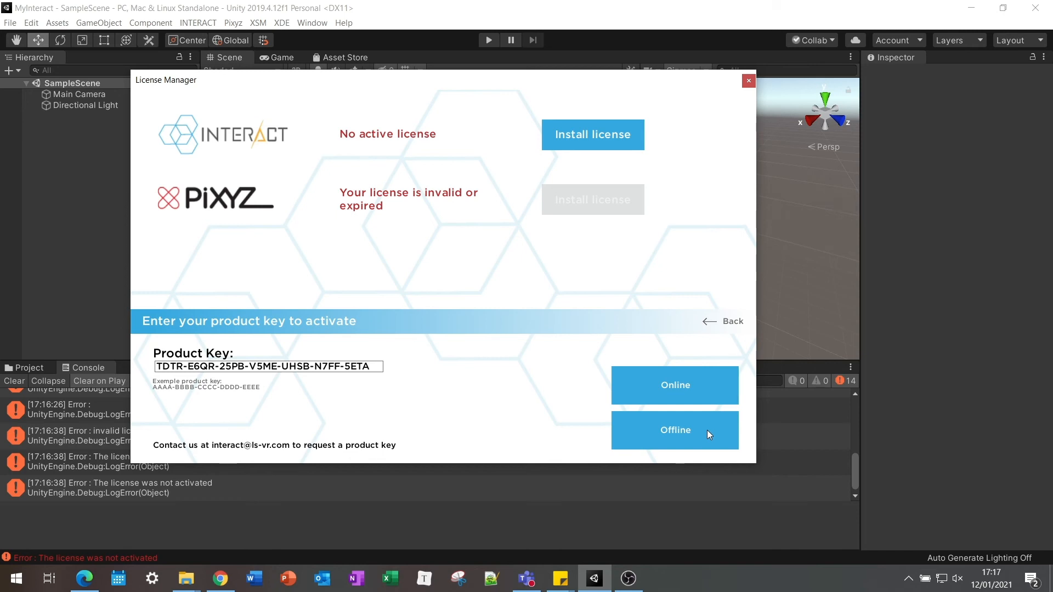
pyautogui.click(674, 430)
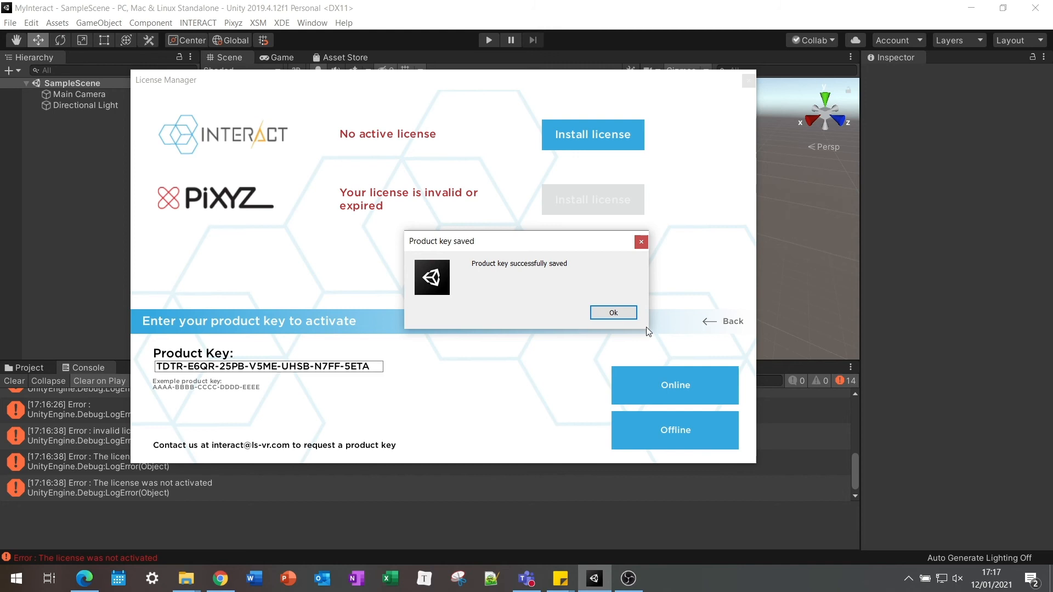
pyautogui.click(612, 312)
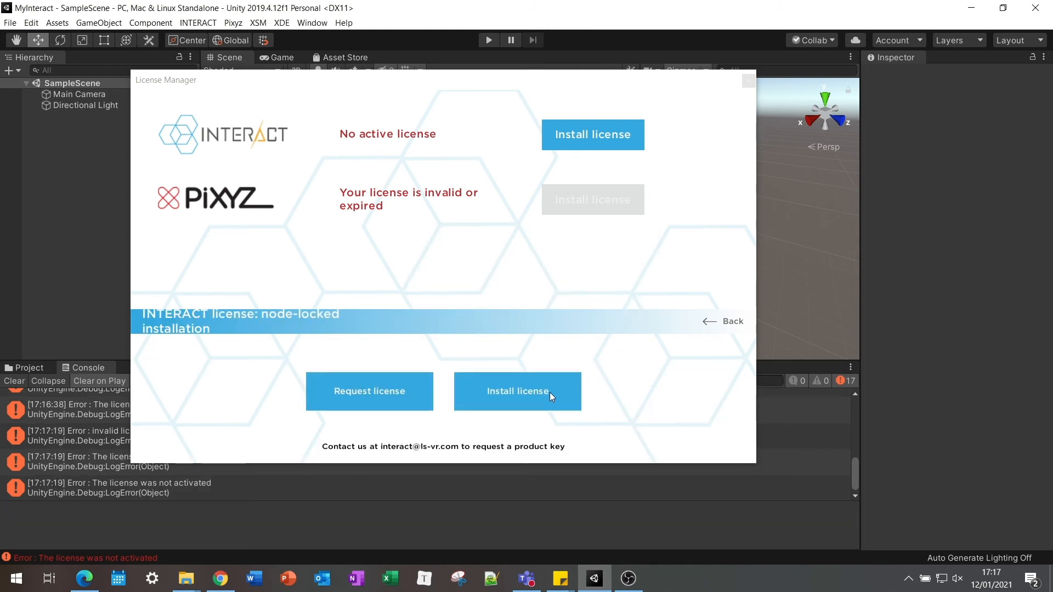
pyautogui.moveTo(706, 328)
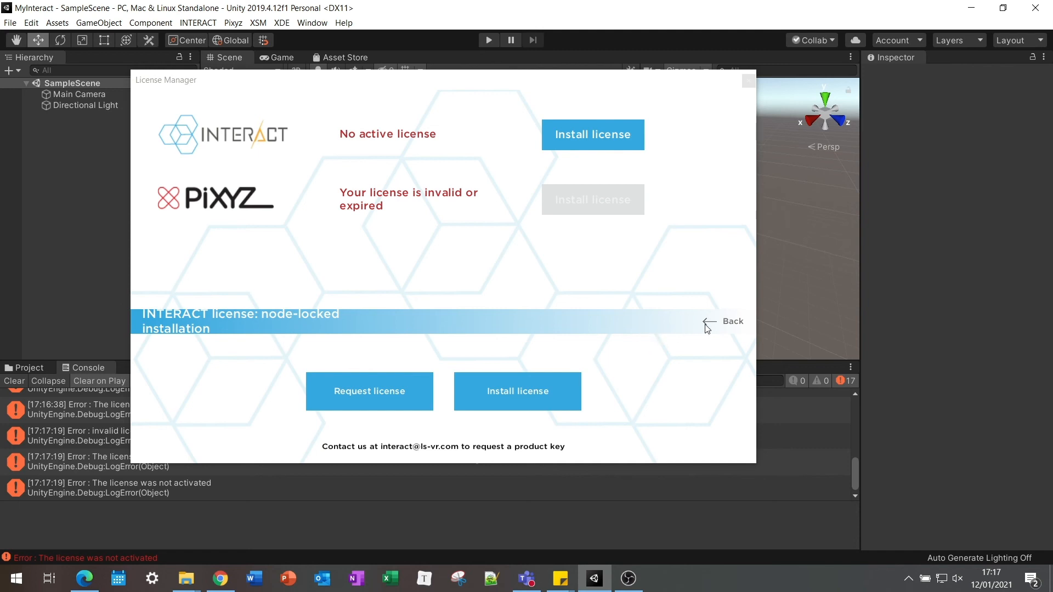
pyautogui.click(517, 391)
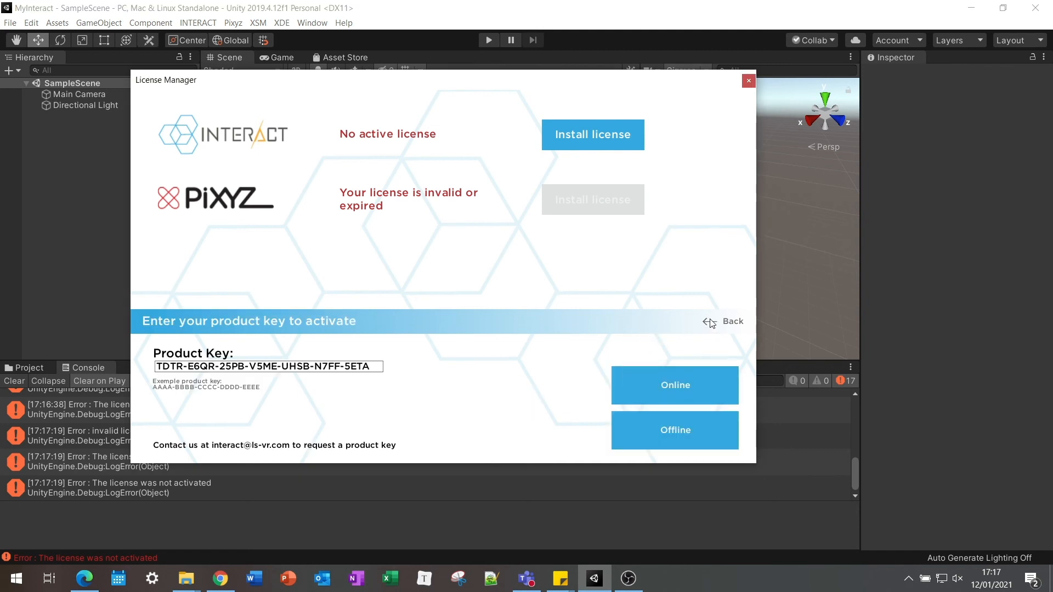